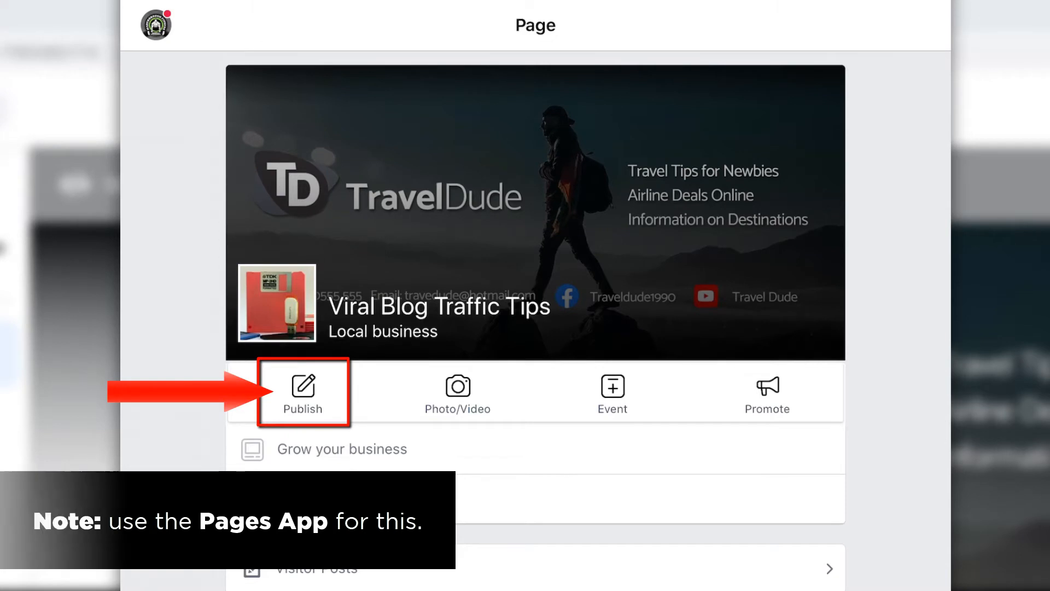
Begin a new page post and write the message "My post is this!".
left_click(302, 391)
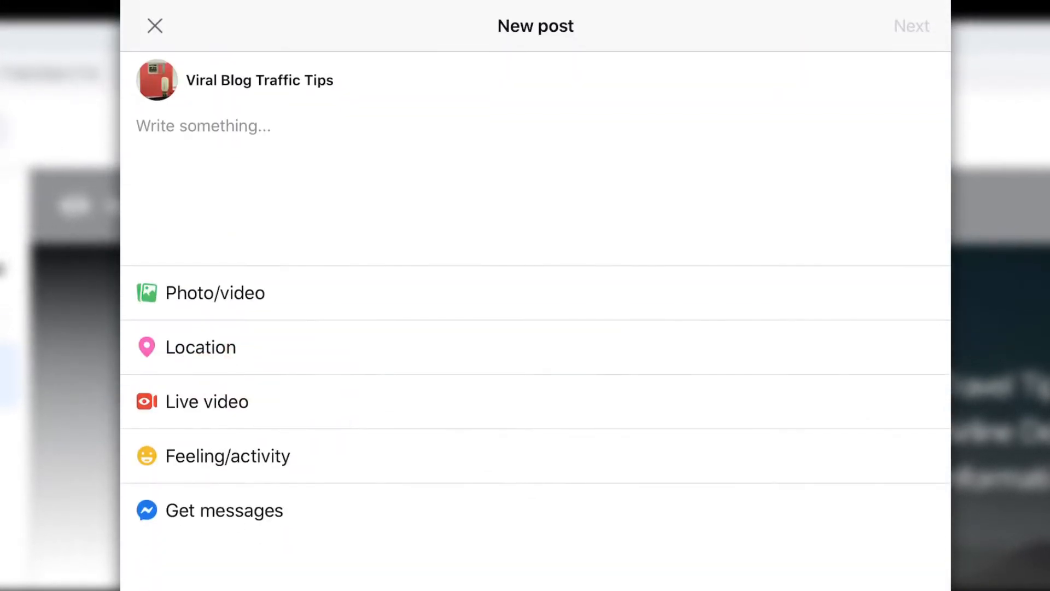
left_click(203, 125)
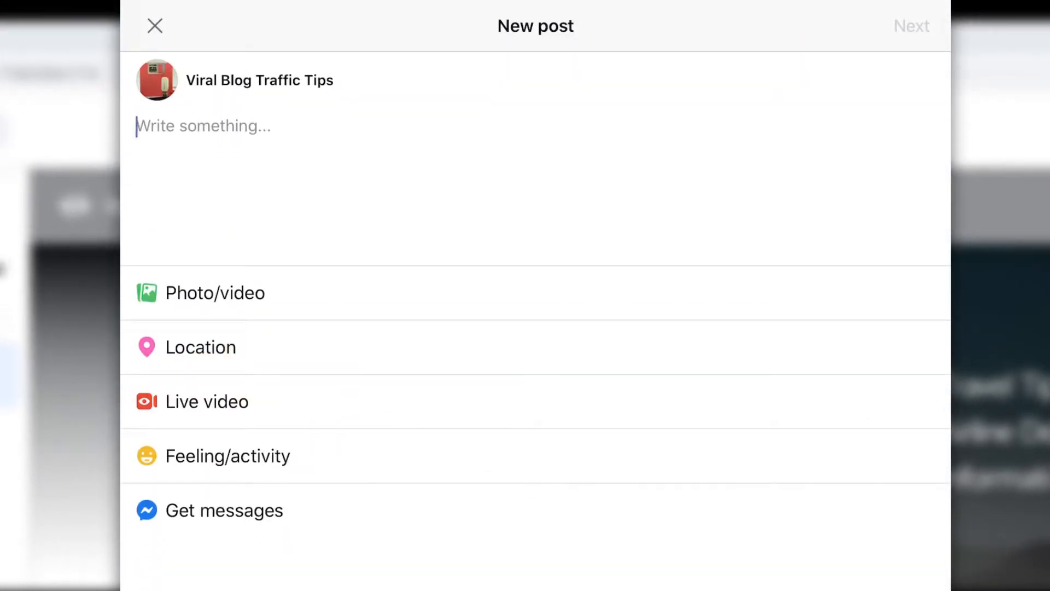
type("My post is")
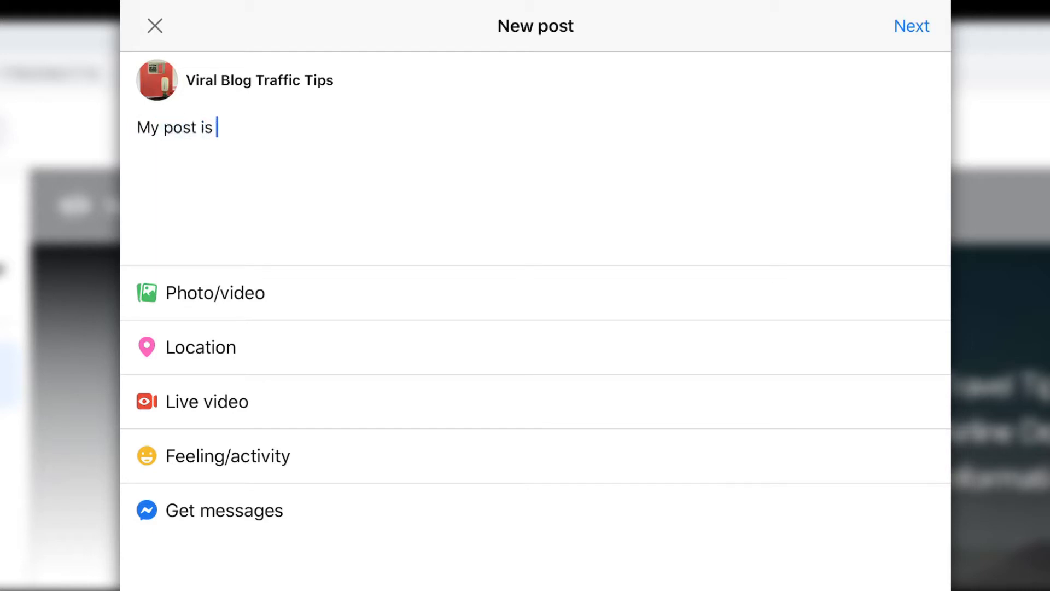
type("this")
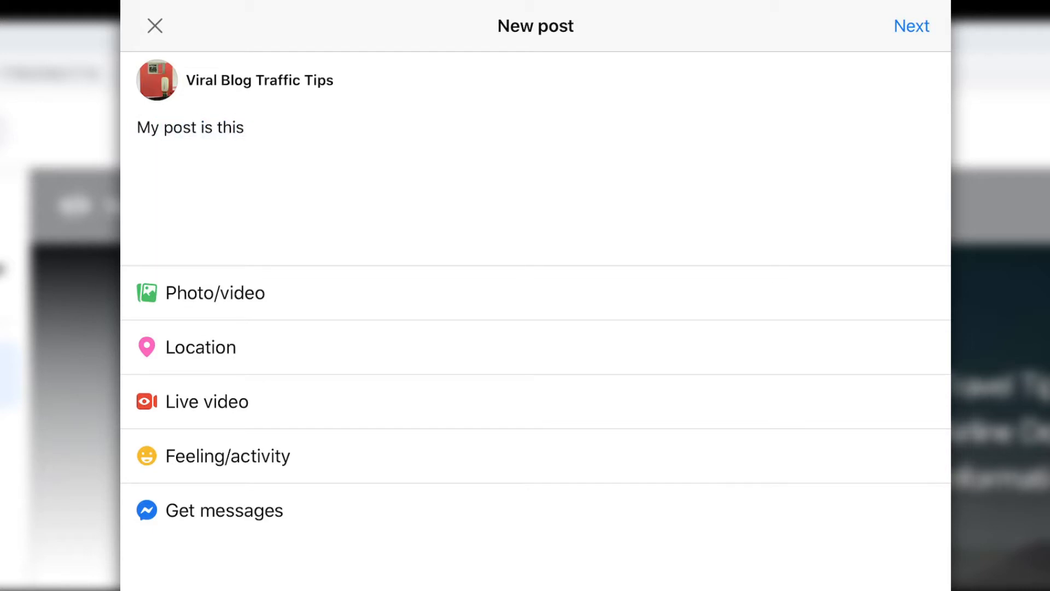
left_click(195, 127)
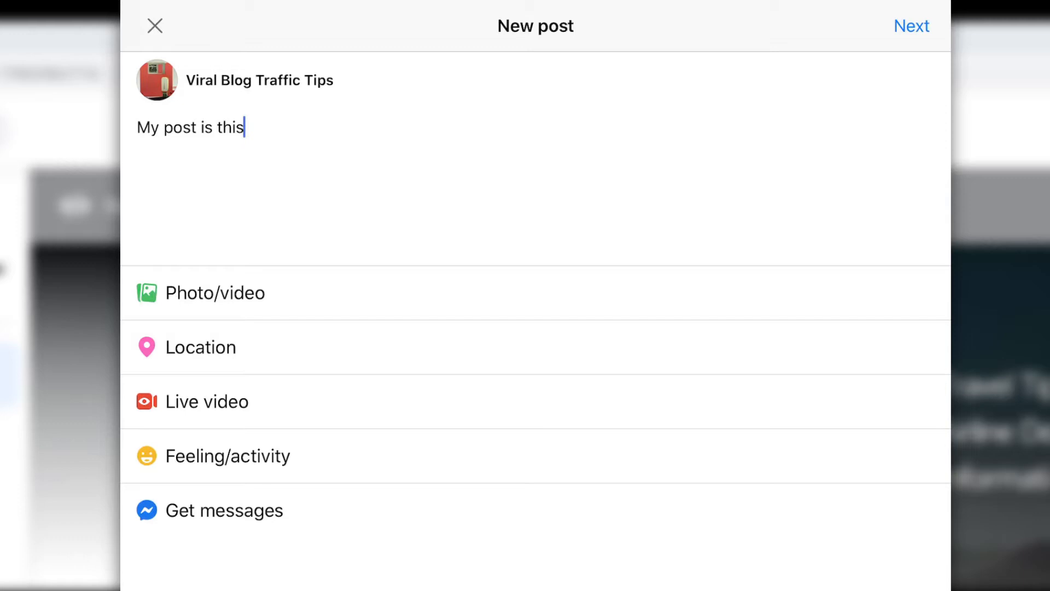
type("!")
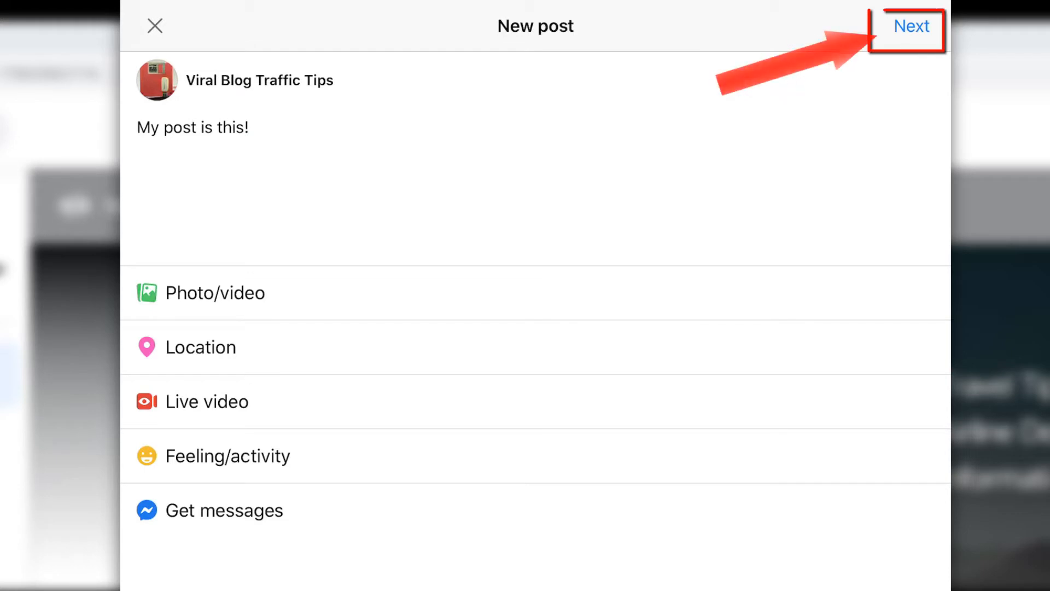
Set the post to publish Wed 5 Aug at 5:33 pm and confirm the schedule.
left_click(911, 26)
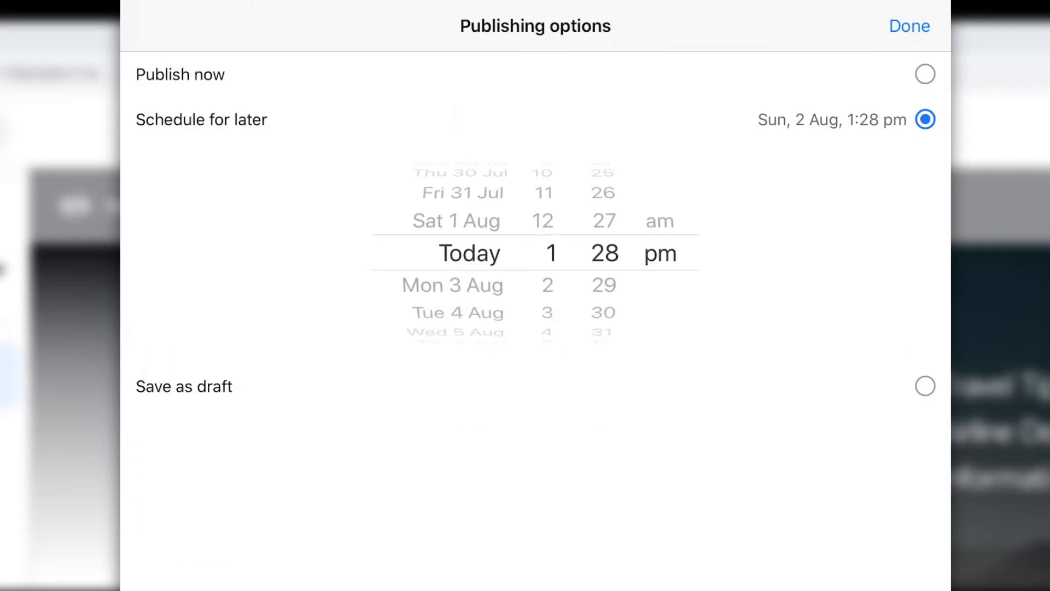
left_click_drag(457, 201, 457, 302)
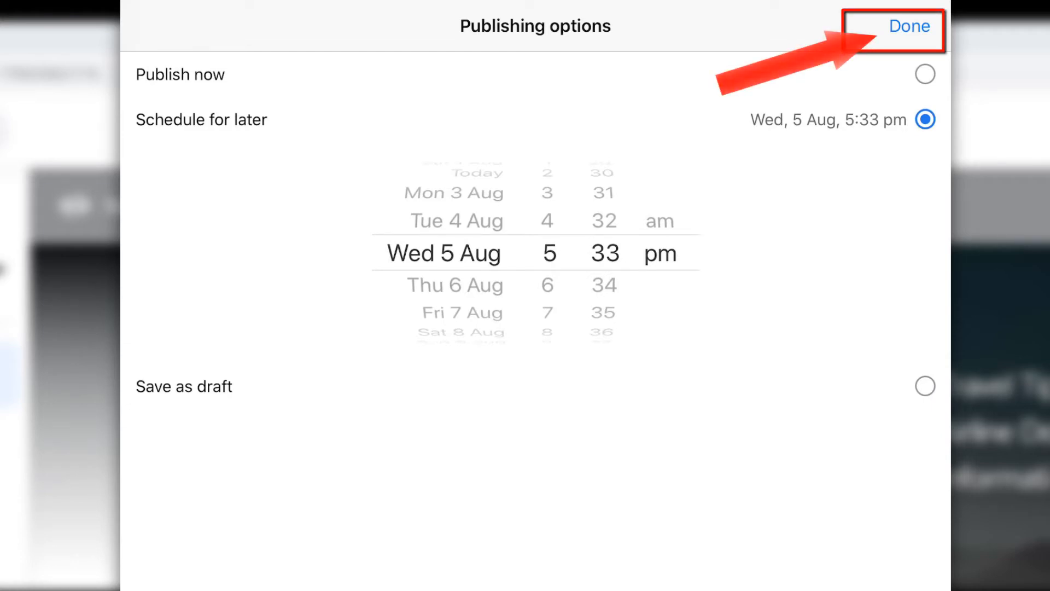
left_click(909, 27)
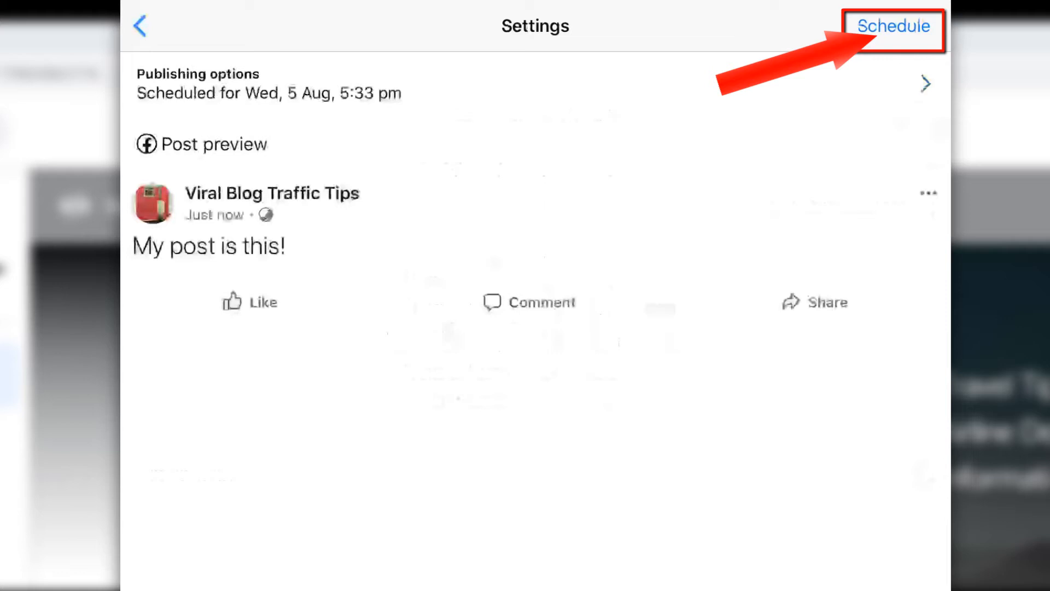
left_click(894, 26)
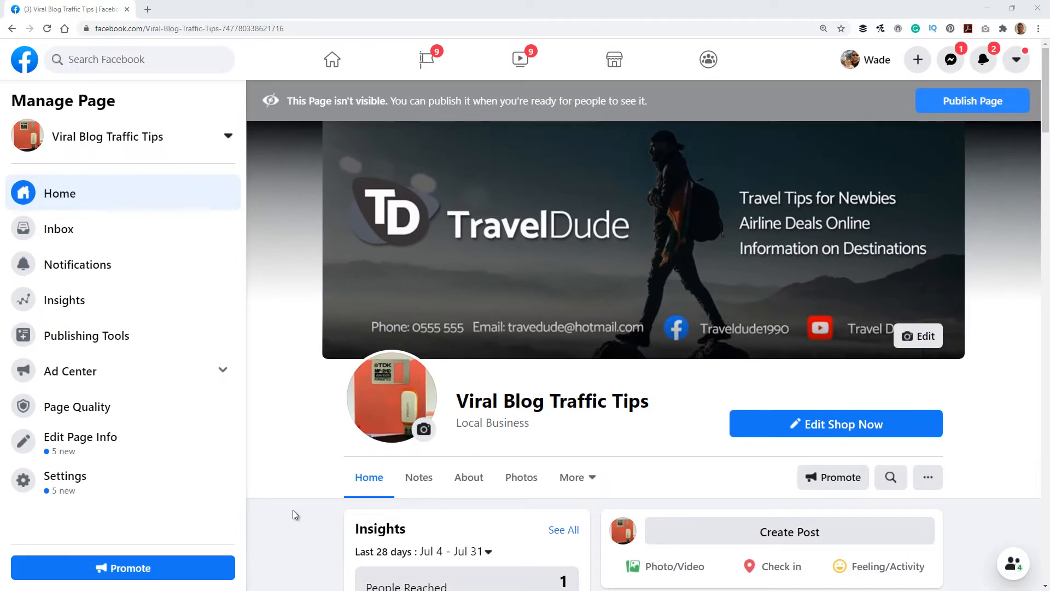
Draft a "test post!" on the website, then go to the page's Publishing Tools.
scroll("down", 3)
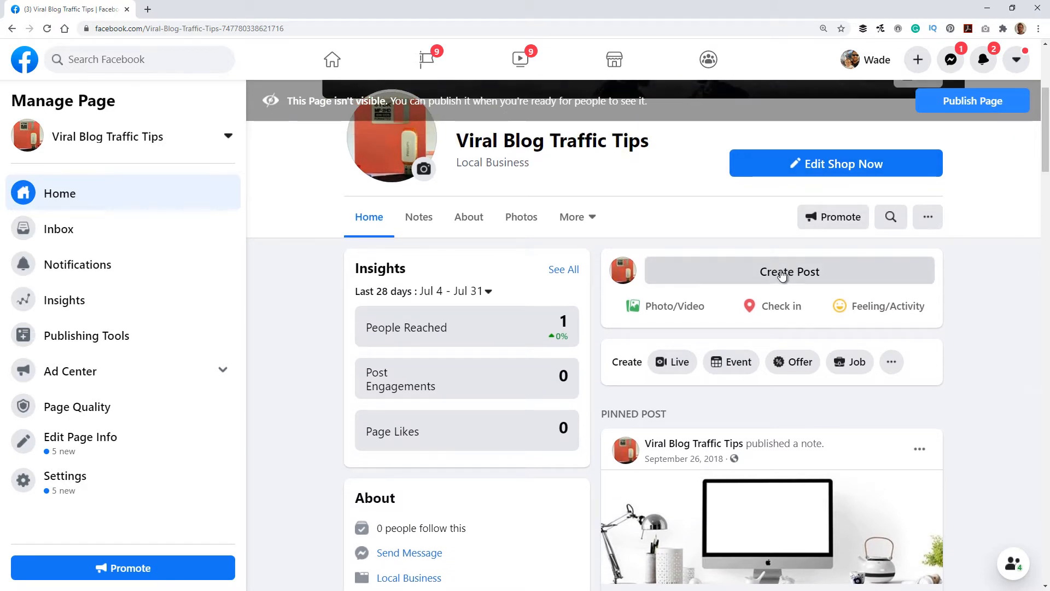
type("test")
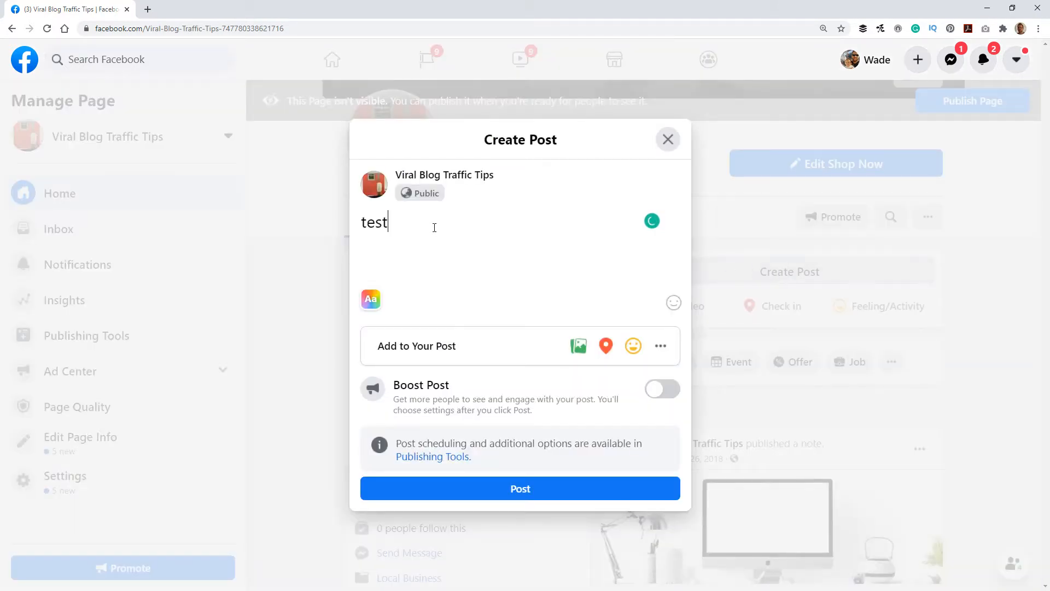
double_click(374, 222)
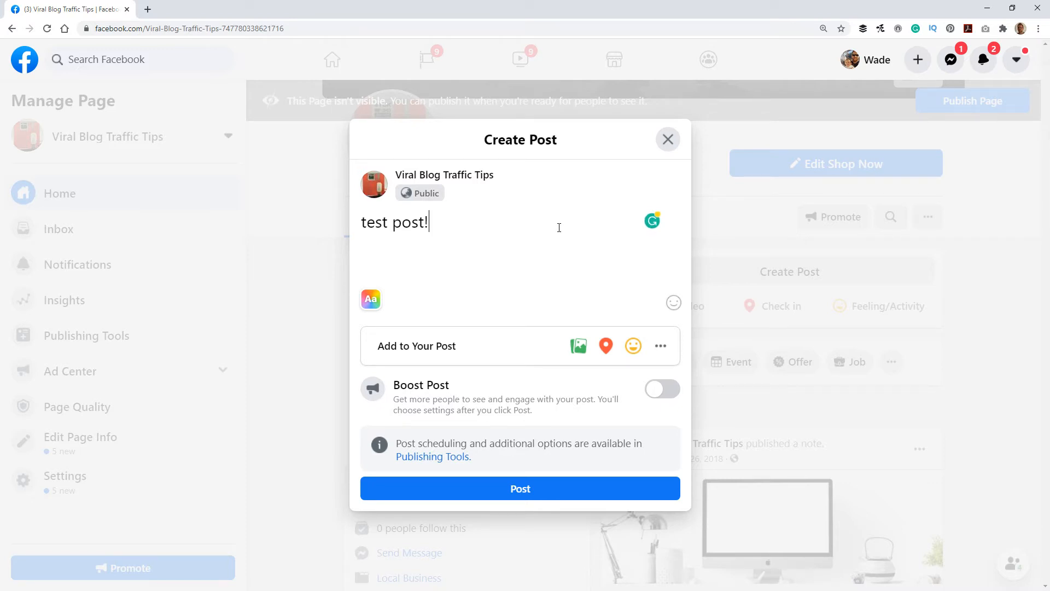
mouse_move(523, 223)
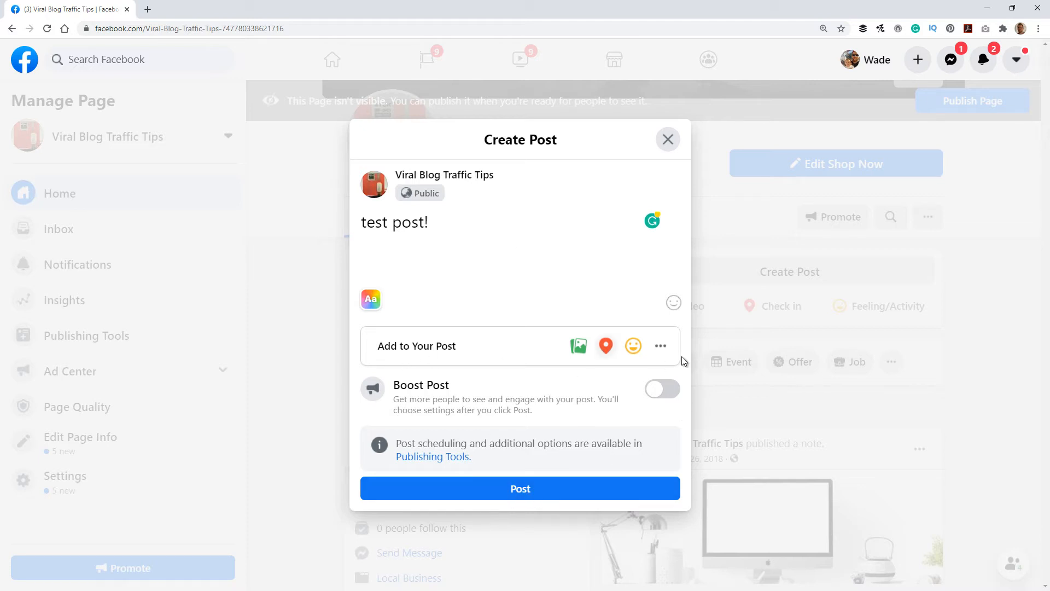
left_click(660, 346)
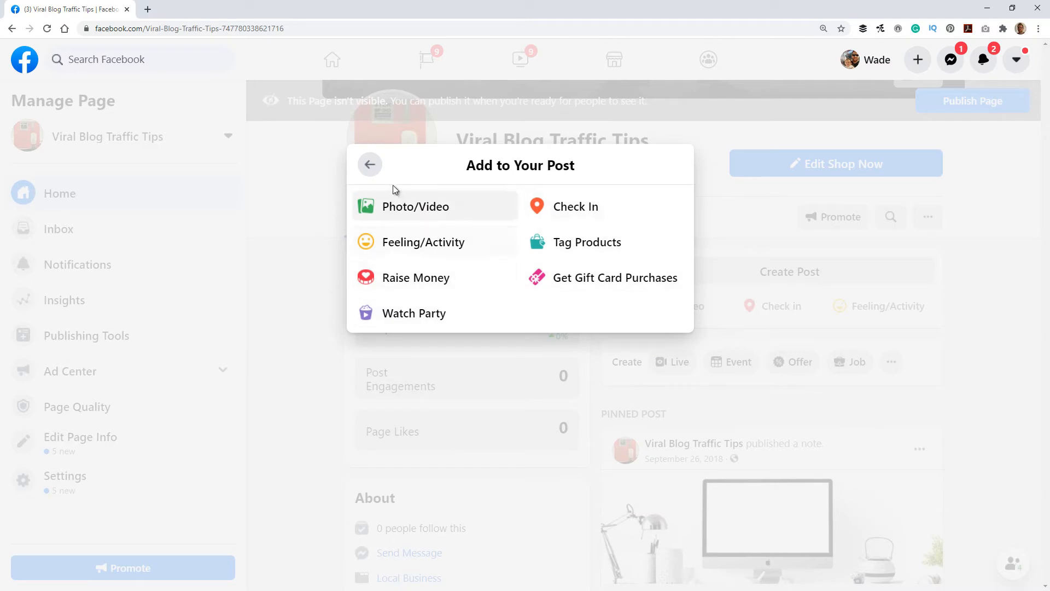
left_click(370, 166)
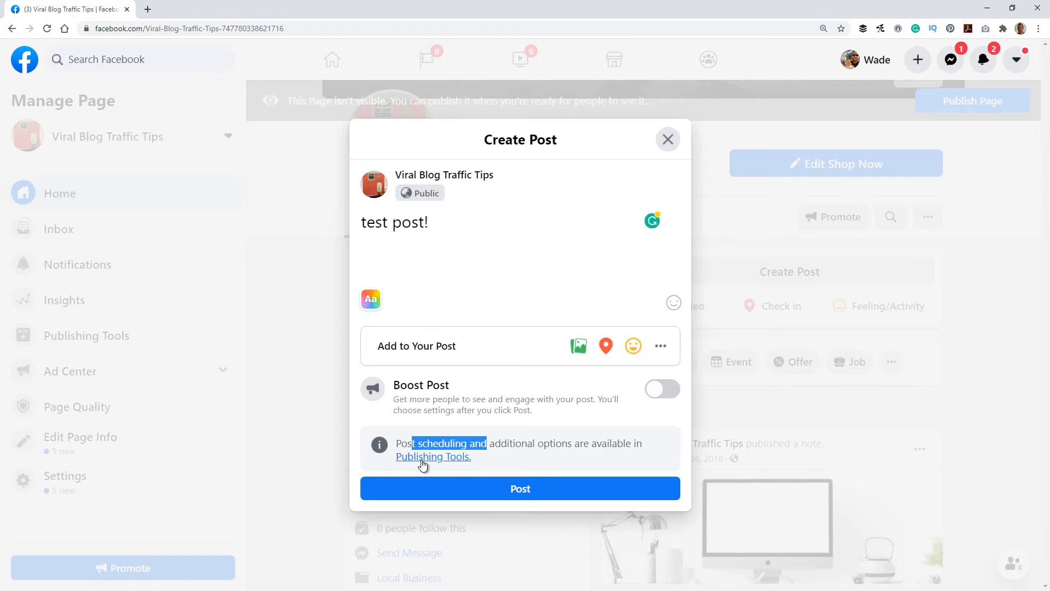
key("F11")
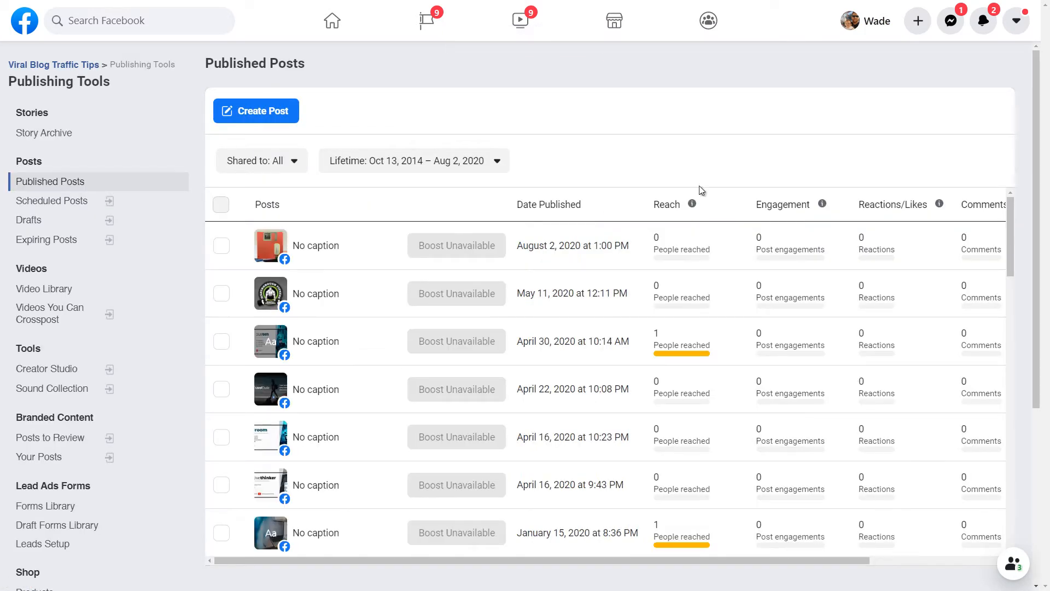
mouse_move(291, 523)
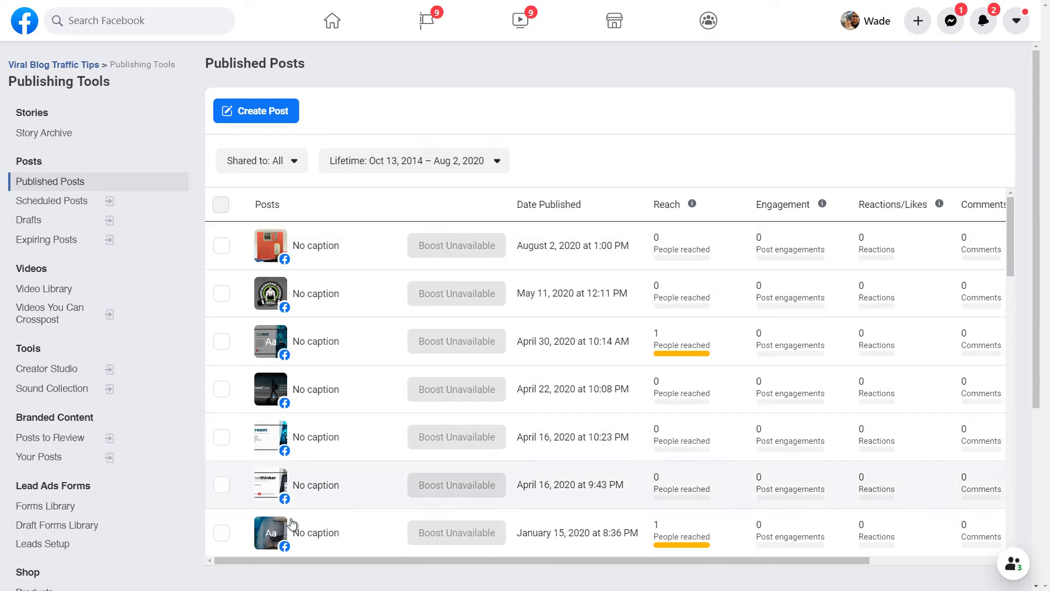
mouse_move(460, 392)
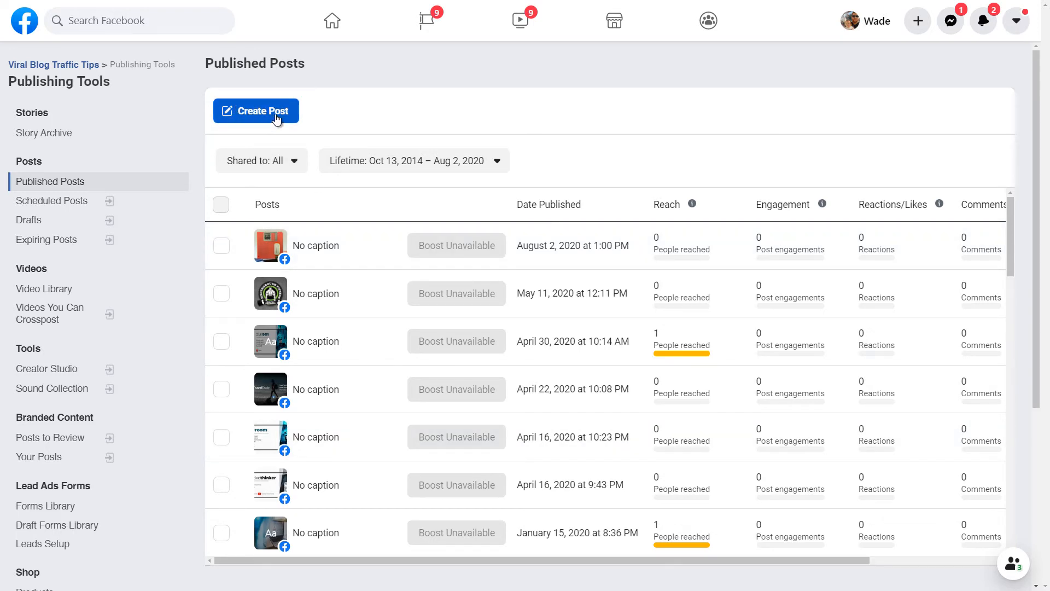
Write a new post "Test post is here!" and choose Schedule instead of Share Now.
left_click(256, 111)
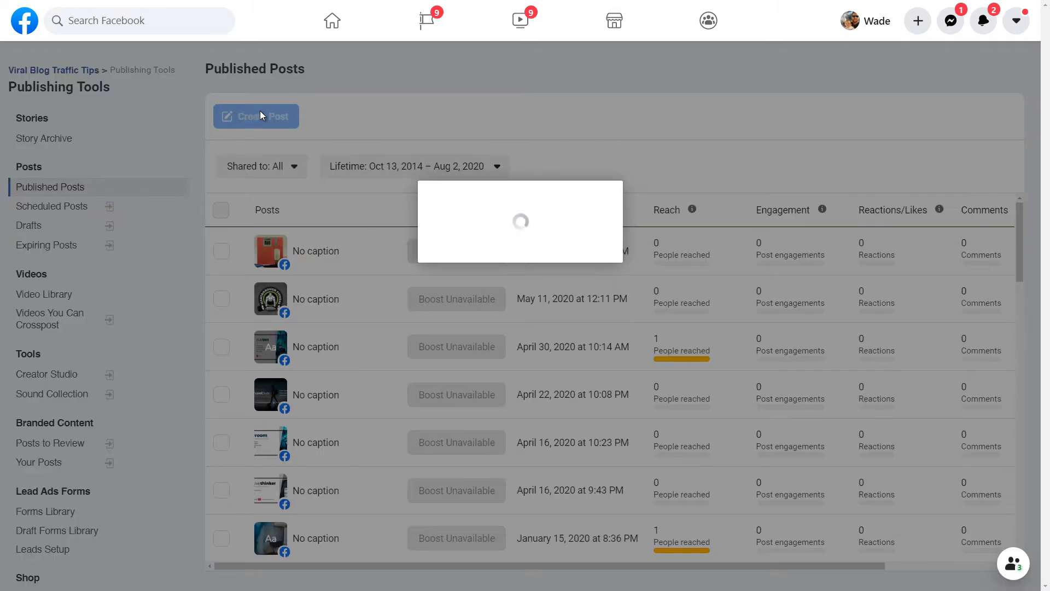
left_click(256, 116)
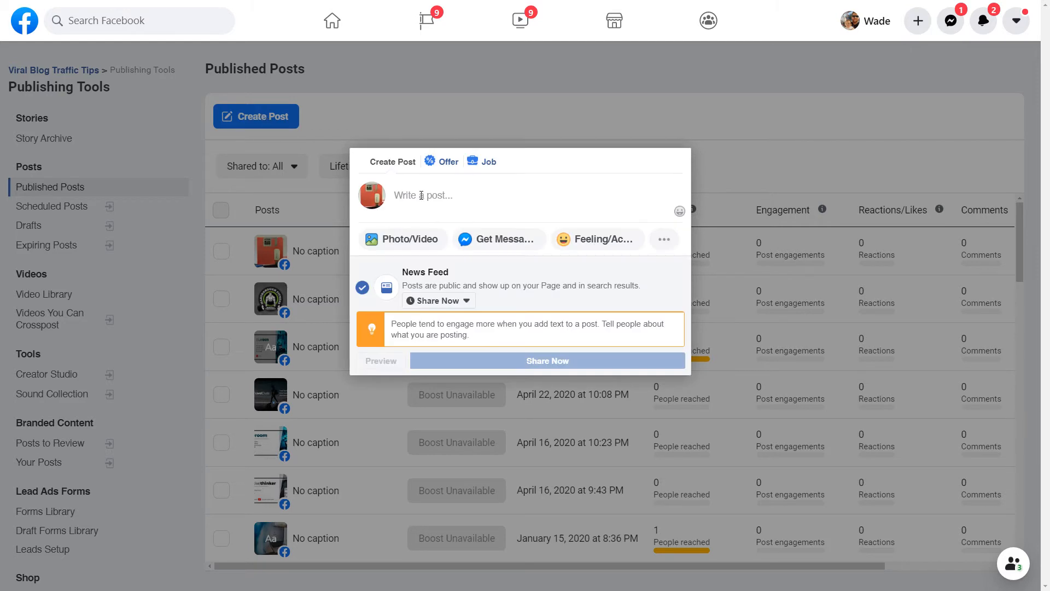
type("Test post is here!")
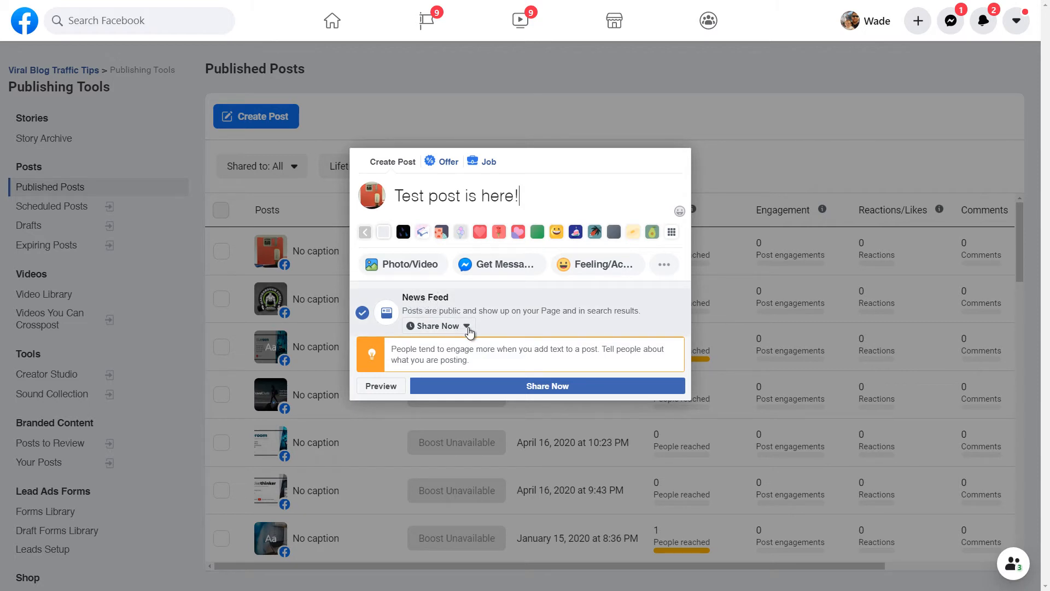
left_click(465, 326)
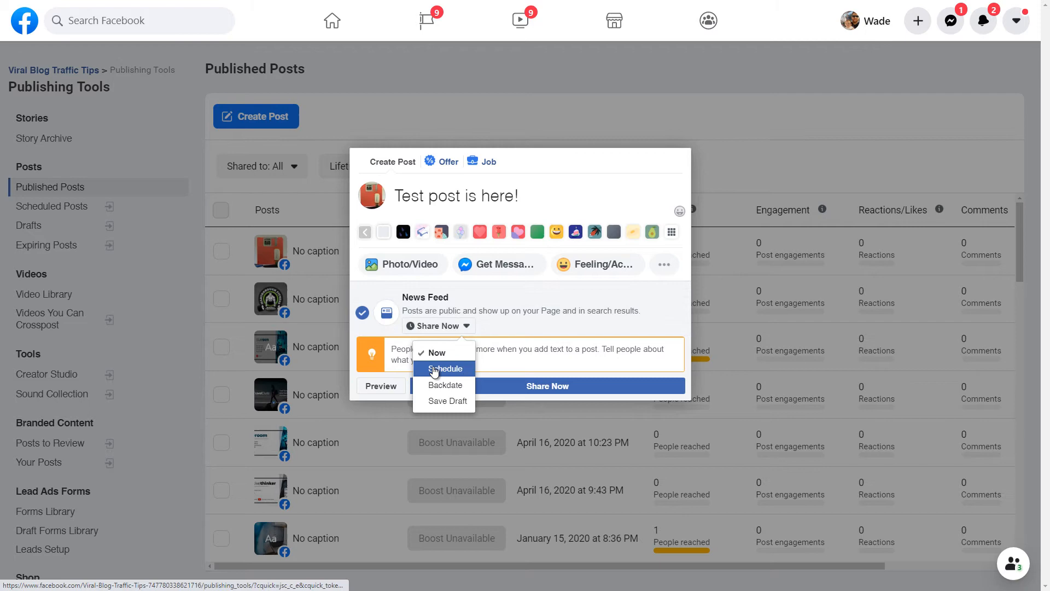
left_click(445, 369)
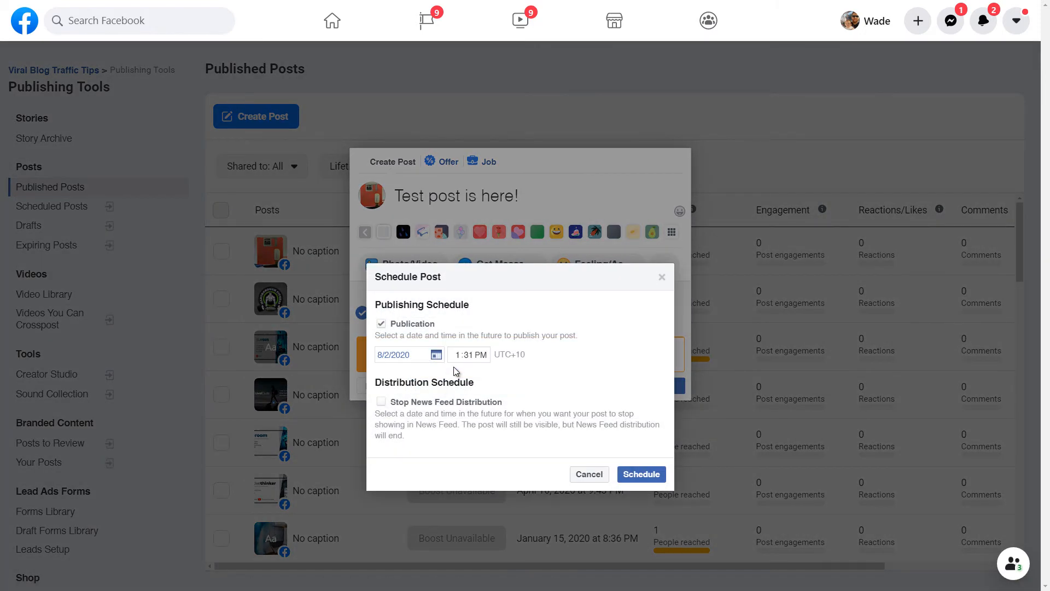
Pick August 11, 2020 as the publish date and schedule the post.
left_click(437, 354)
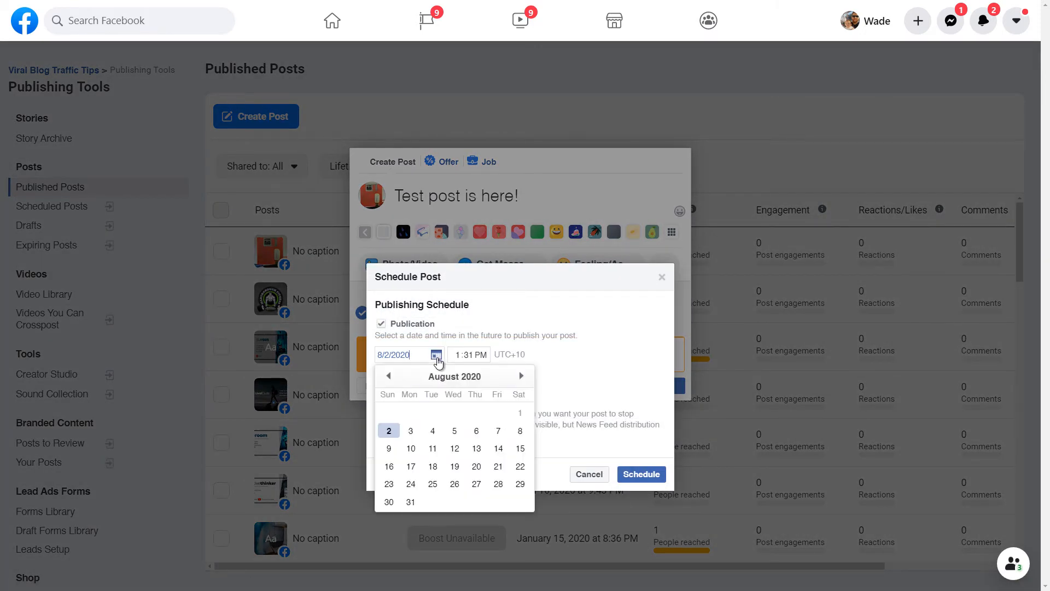
left_click(433, 448)
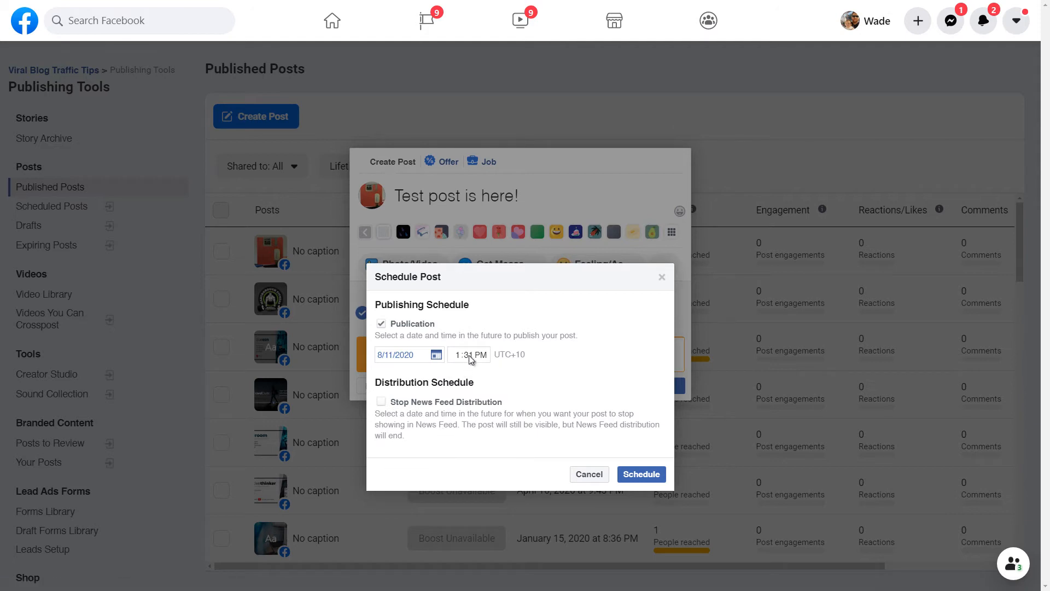
left_click(469, 354)
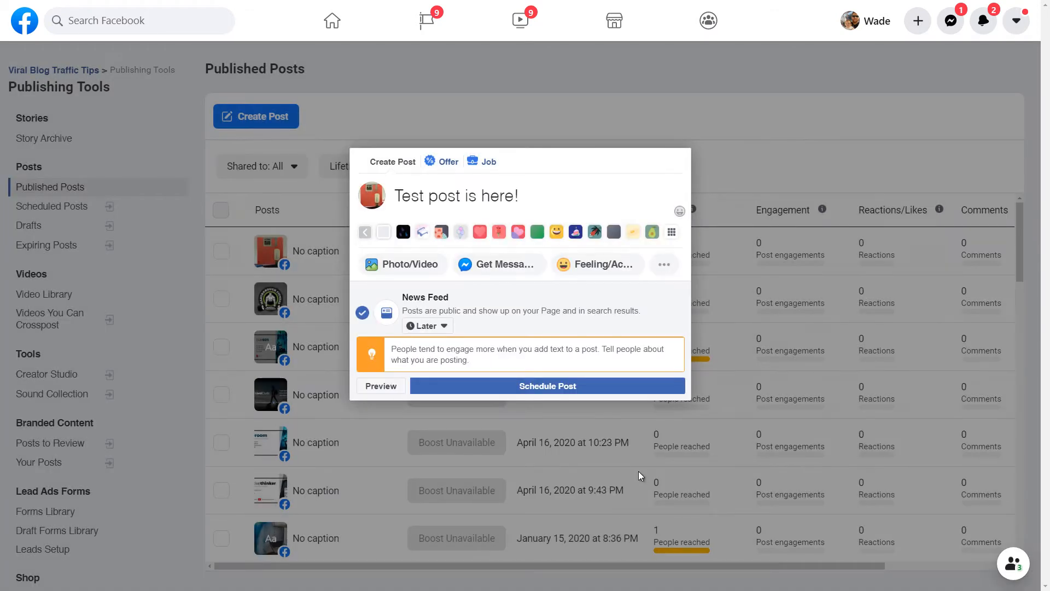
mouse_move(565, 389)
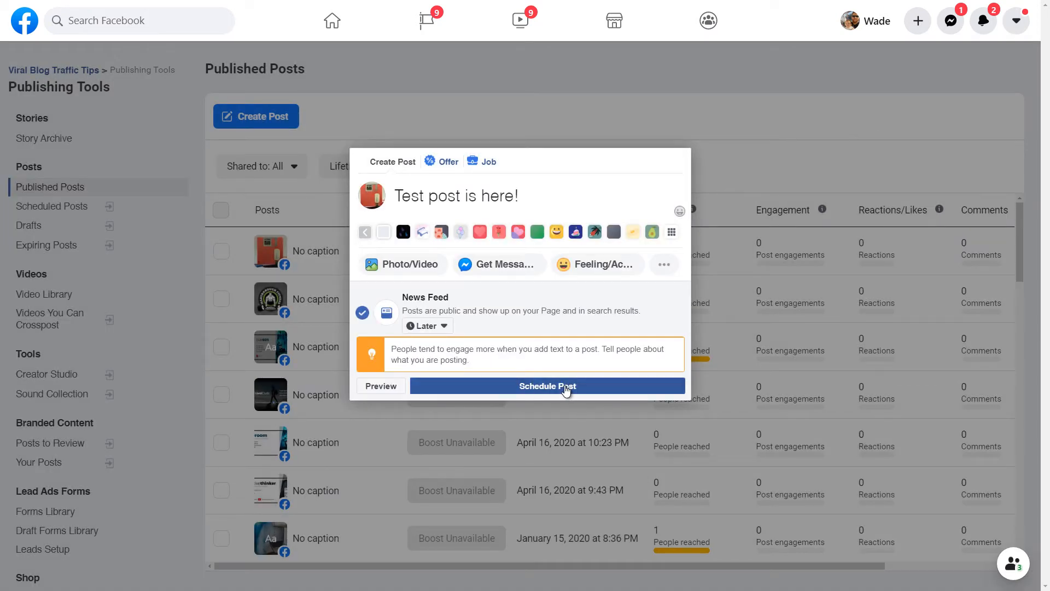
left_click(547, 385)
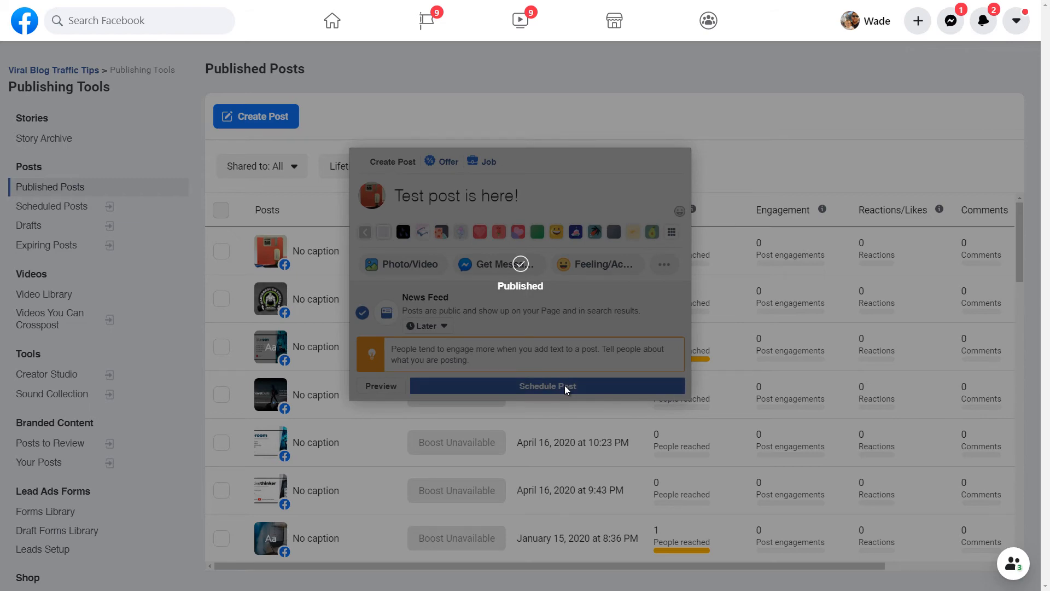
left_click(547, 385)
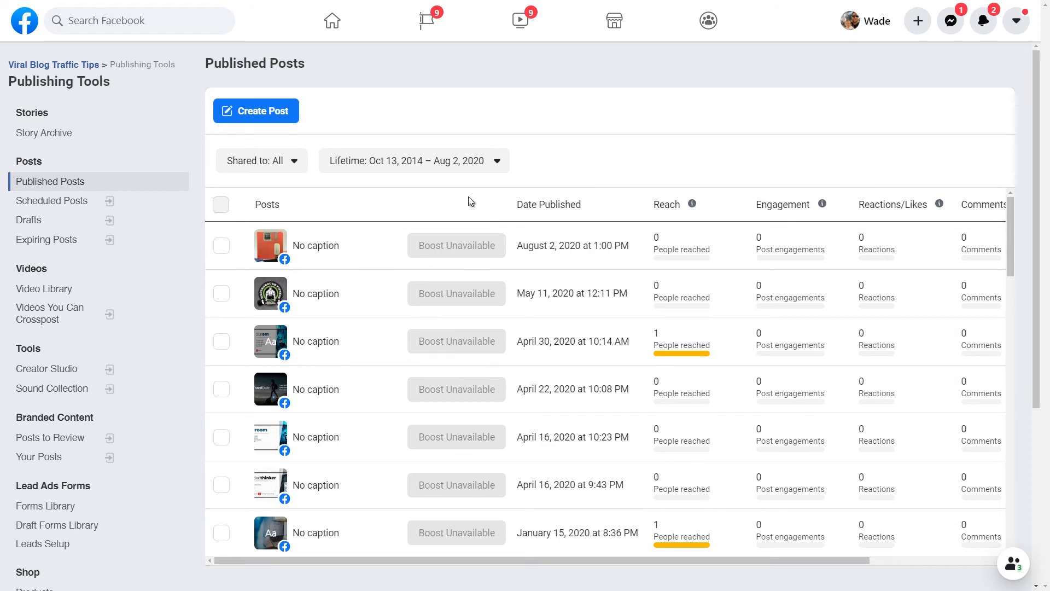
mouse_move(524, 117)
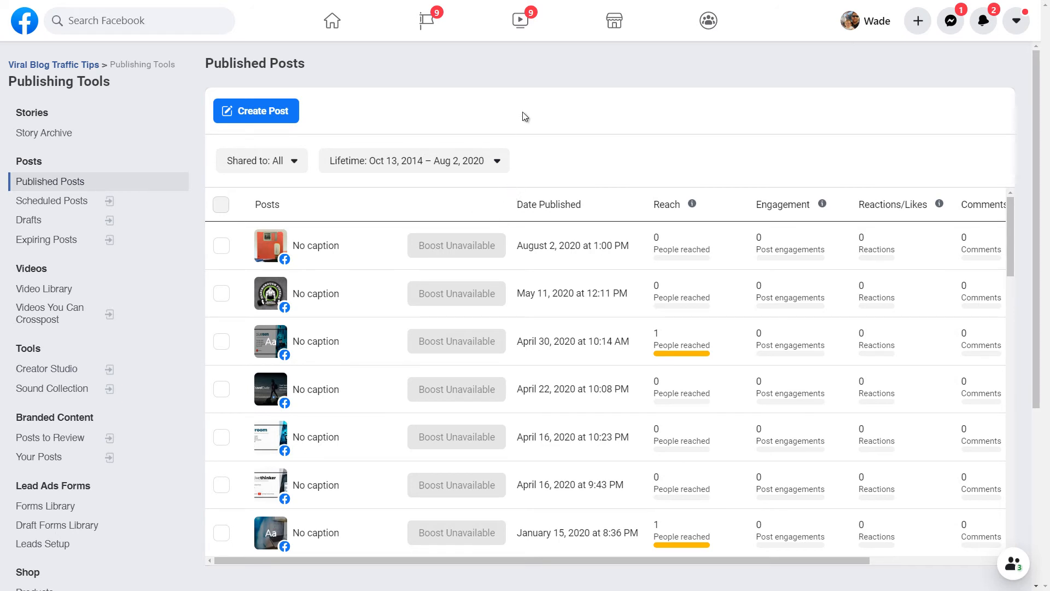
mouse_move(169, 183)
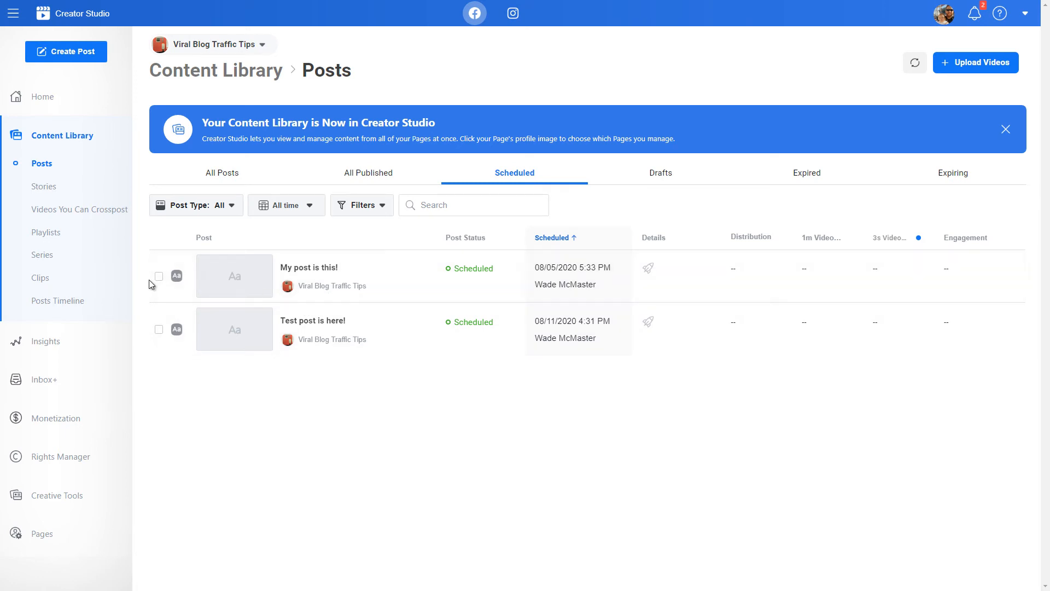
Select the "My post is this!" post in the Scheduled list to reveal its actions.
left_click(158, 276)
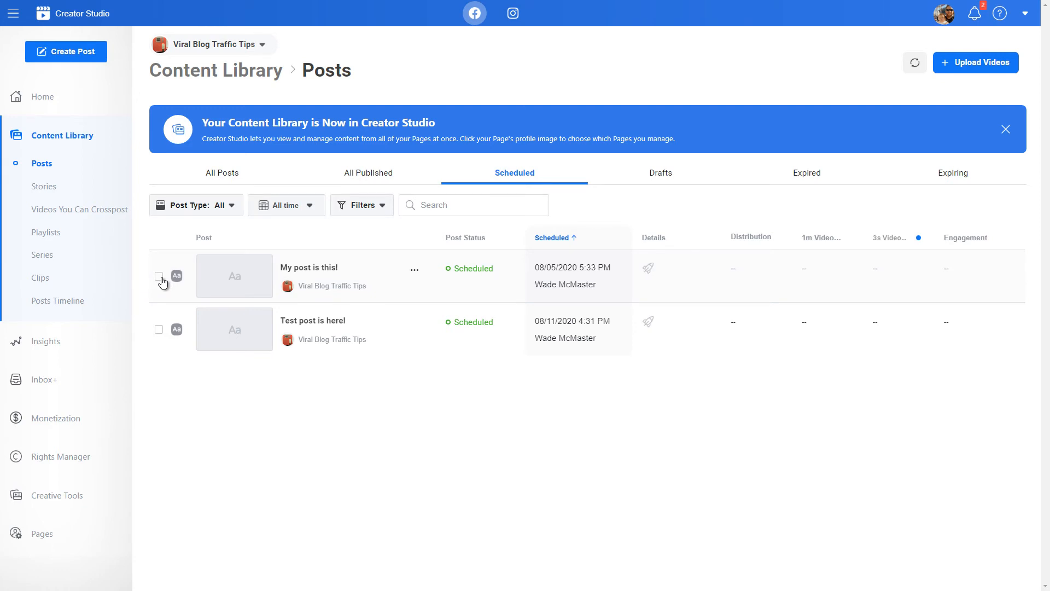
mouse_move(572, 267)
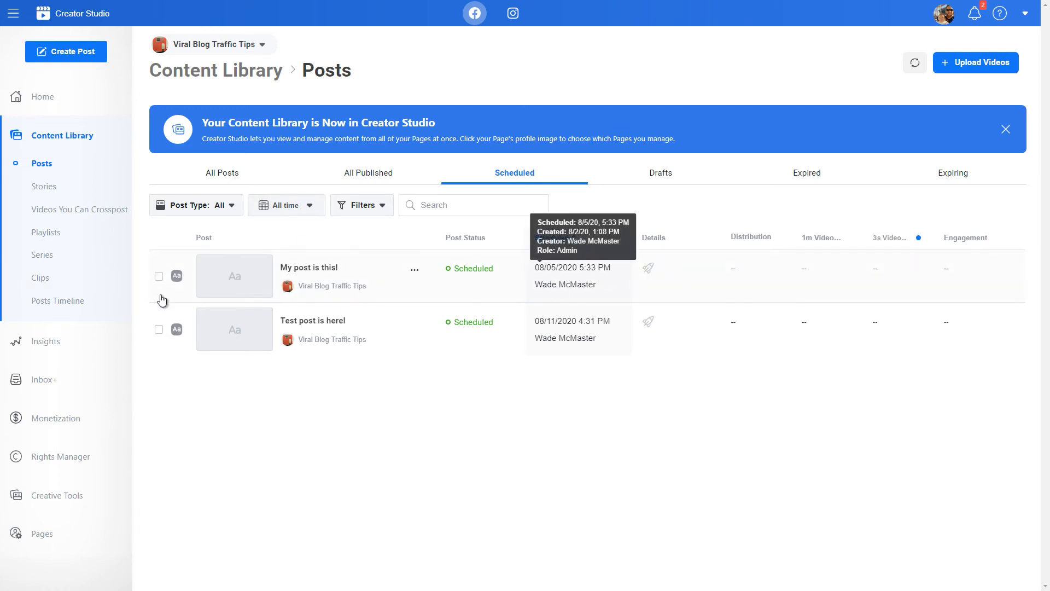
left_click(158, 275)
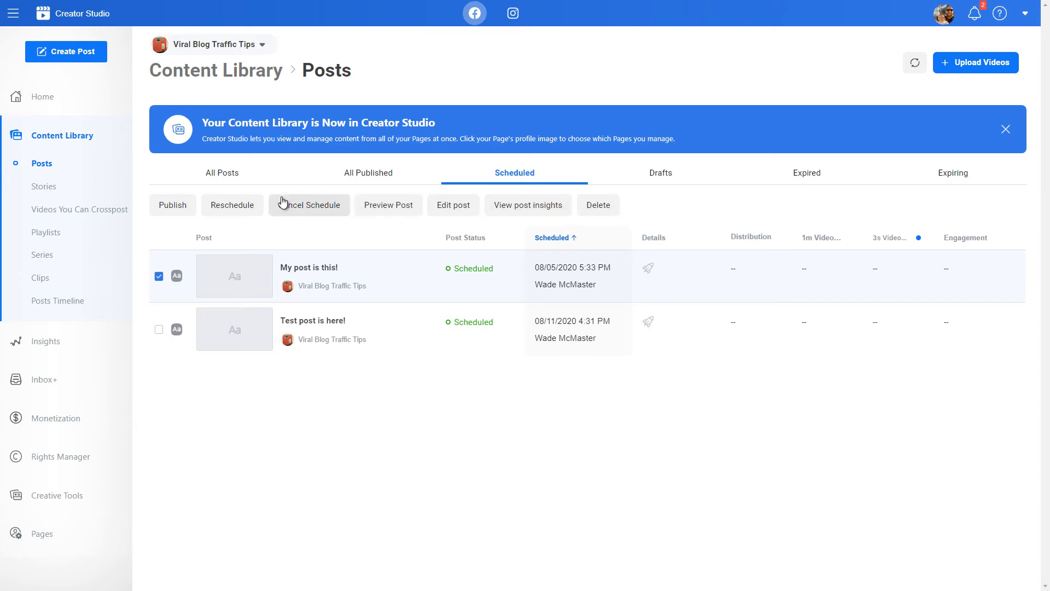
mouse_move(203, 217)
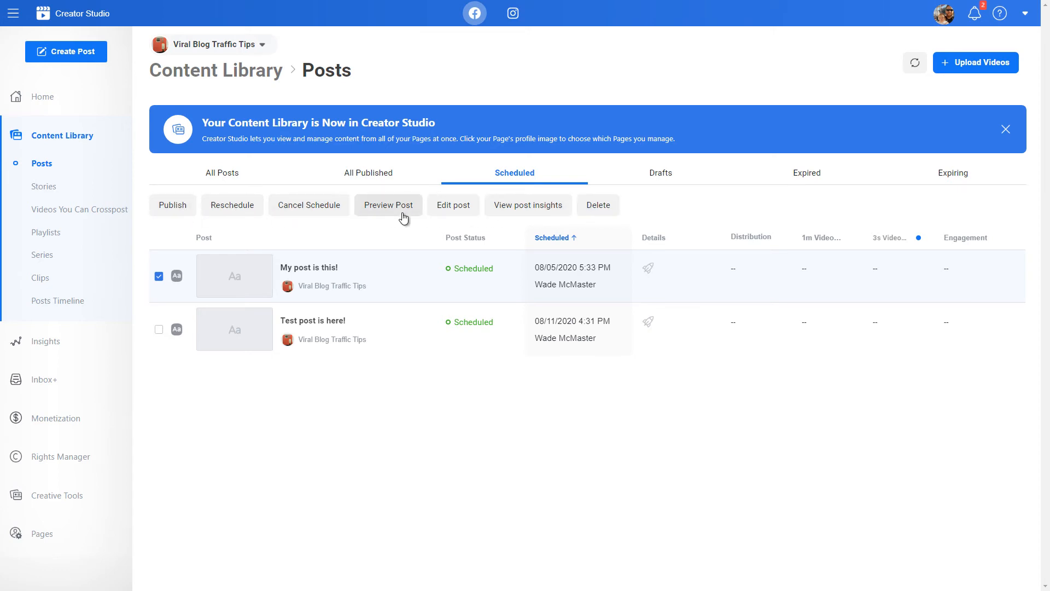
mouse_move(634, 82)
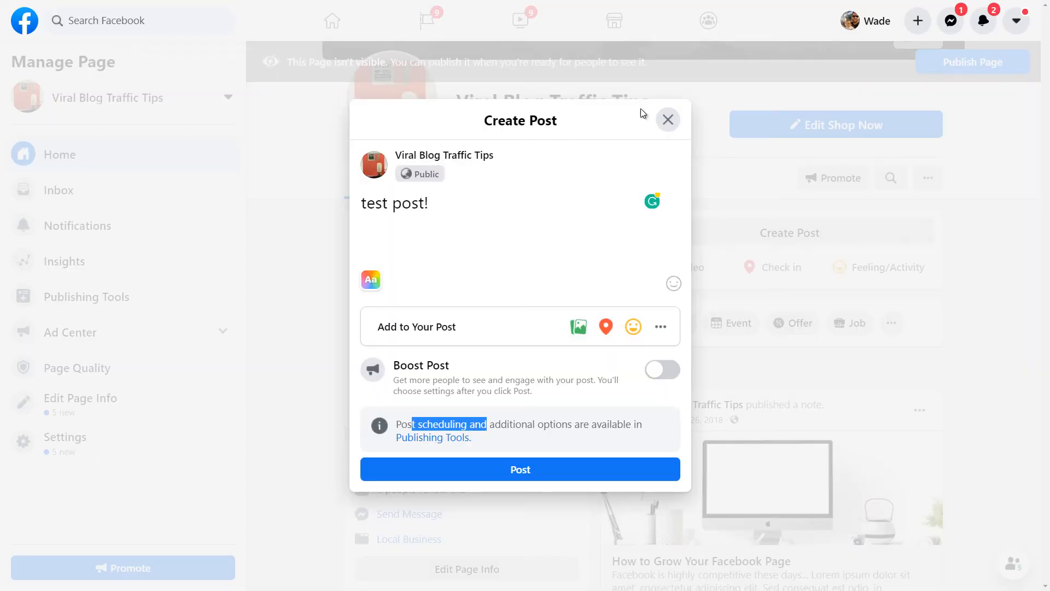
Discard the unsaved "test post!" draft and return to Creator Studio's Scheduled list via Publishing Tools.
left_click(667, 120)
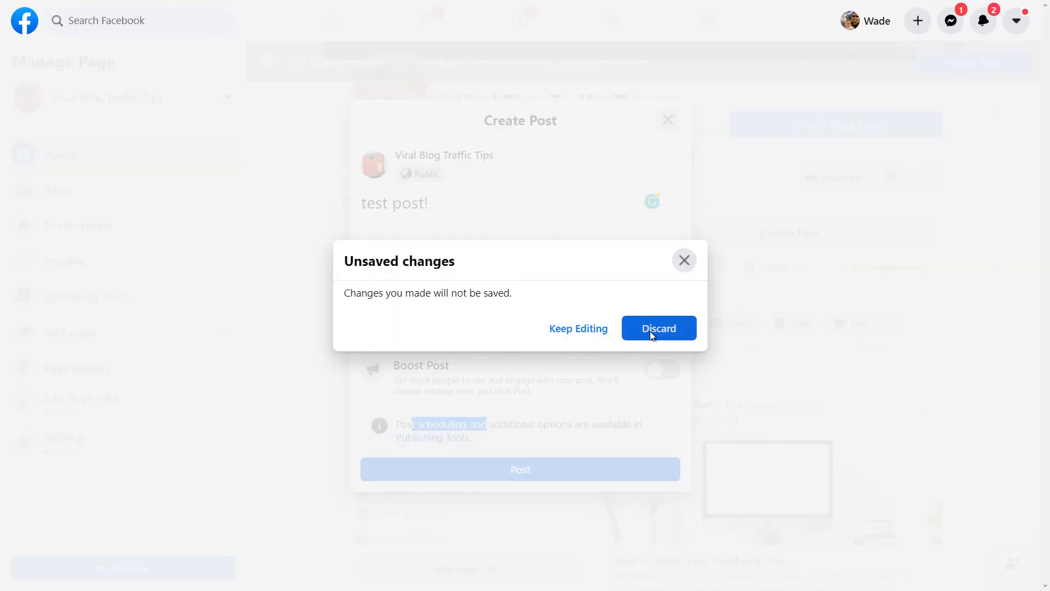
left_click(657, 328)
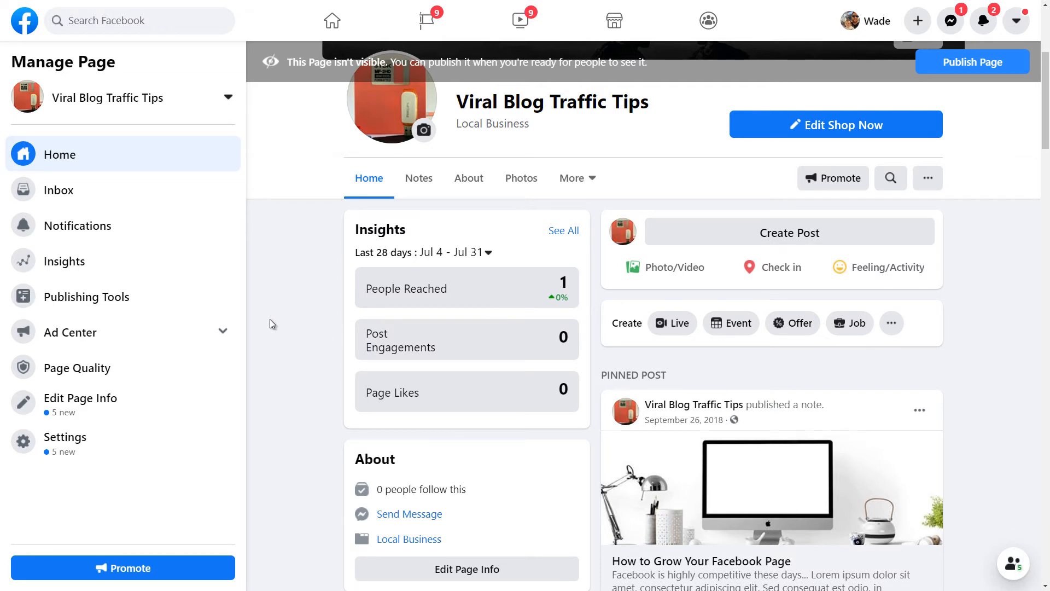
mouse_move(85, 297)
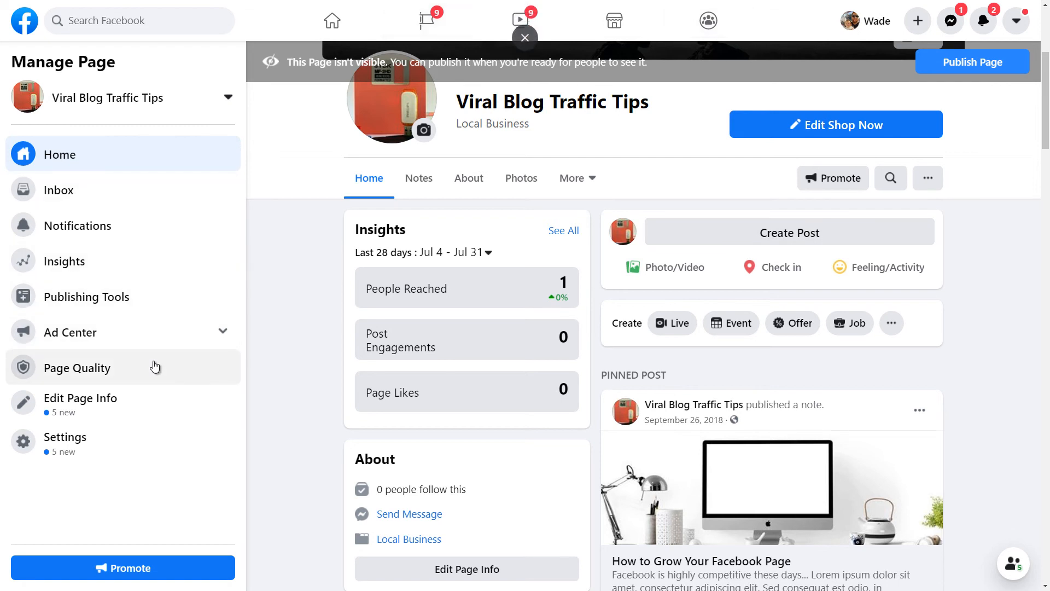
left_click(77, 367)
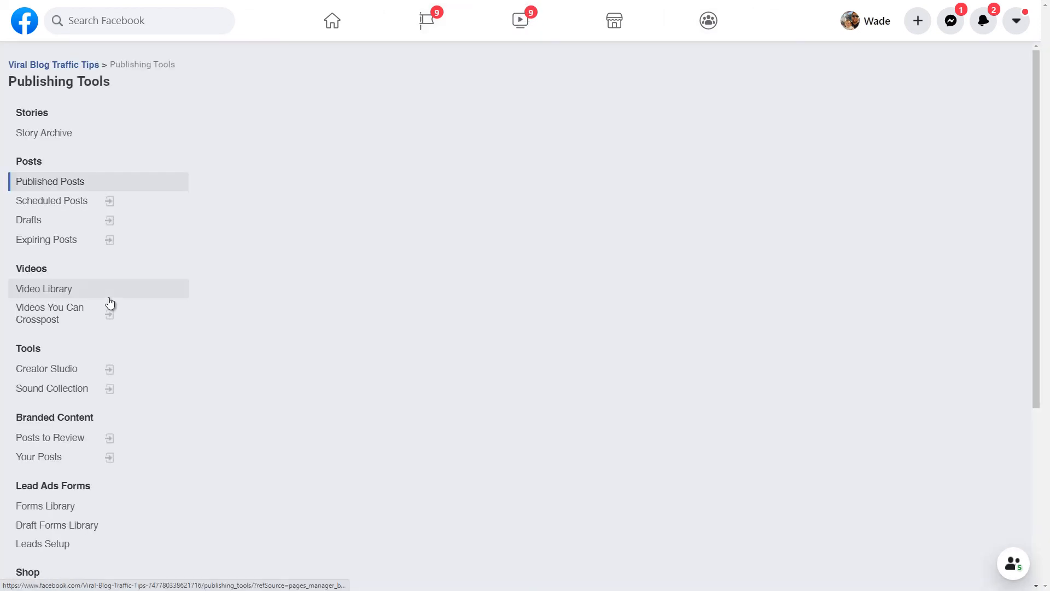
left_click(50, 180)
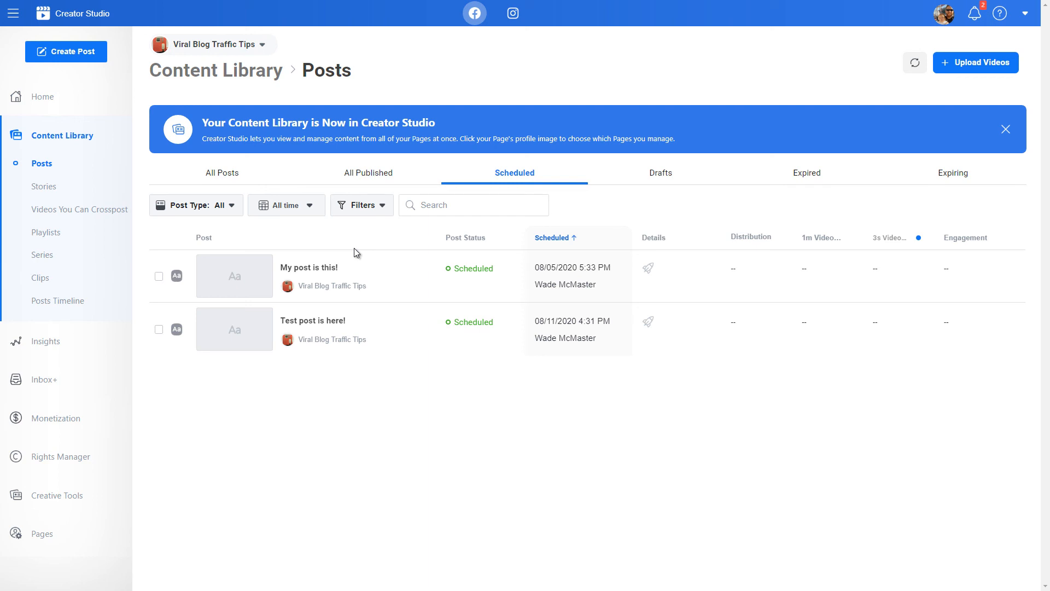
mouse_move(354, 254)
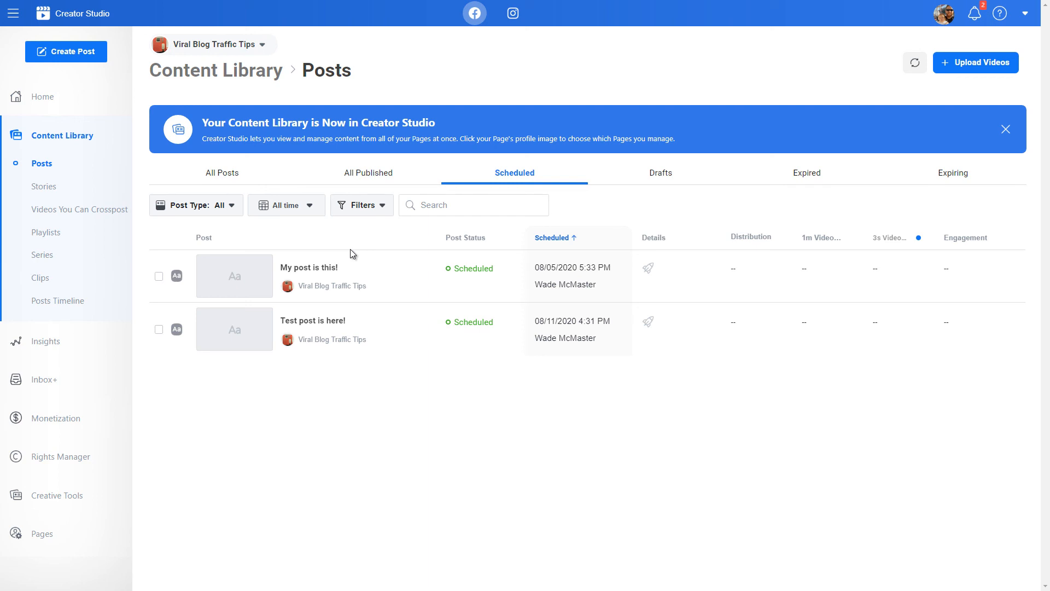
mouse_move(250, 228)
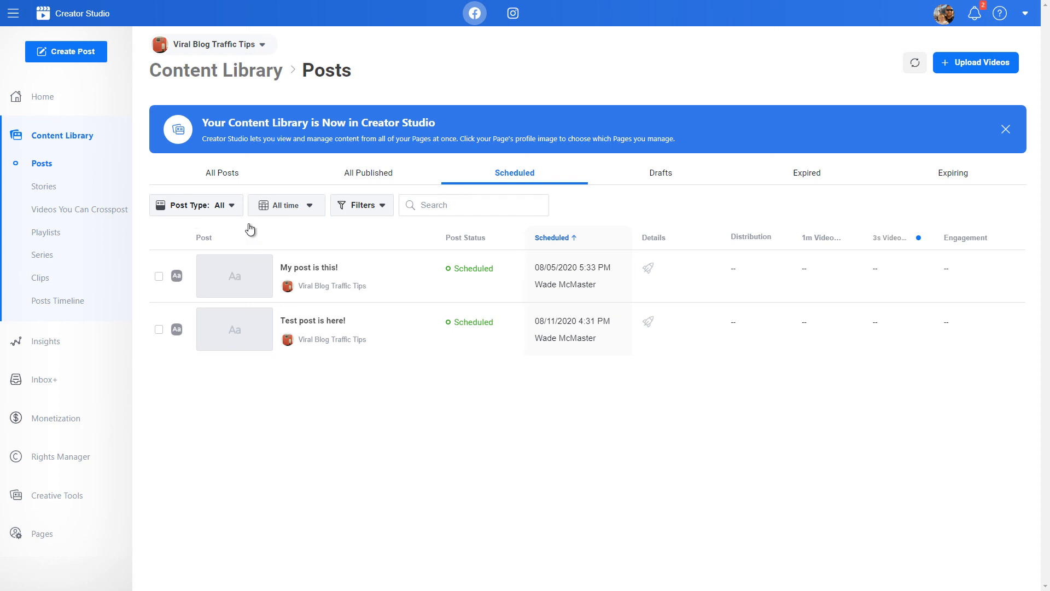